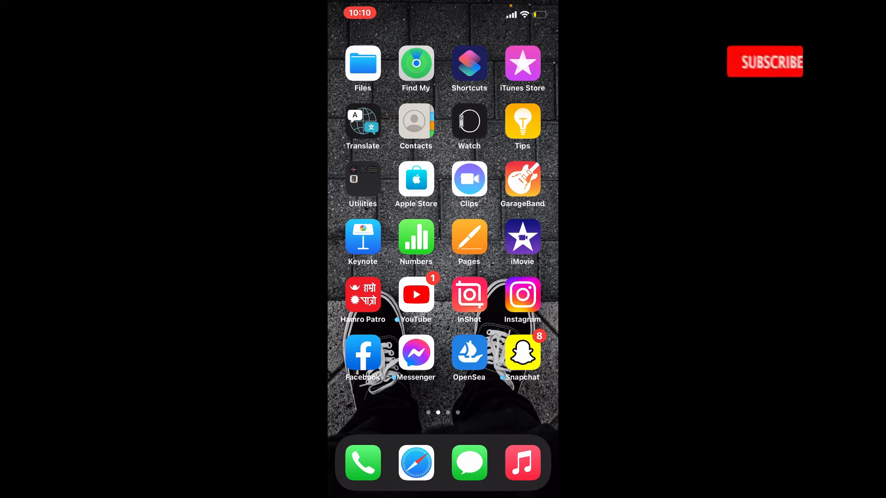
Launch the App Store from the iPhone Home Screen
click(765, 61)
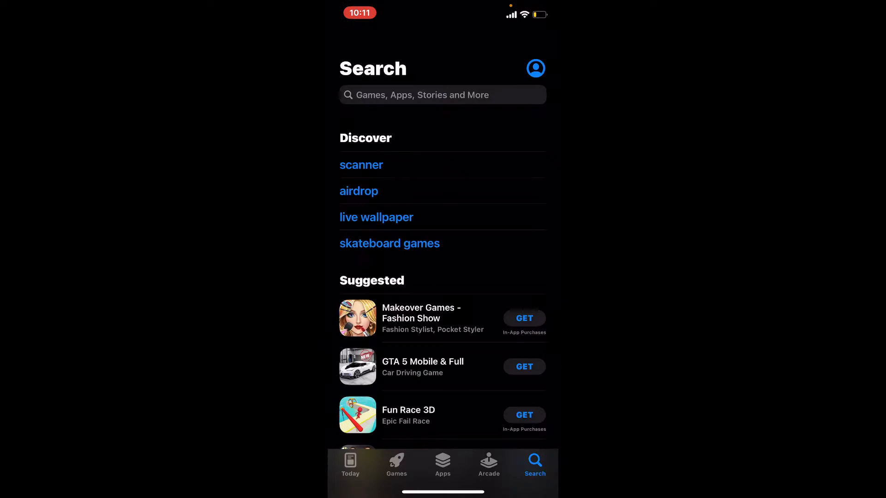
Search the App Store for "life 360" to find Life360: Find Family & Friends
click(443, 94)
text(life 360)
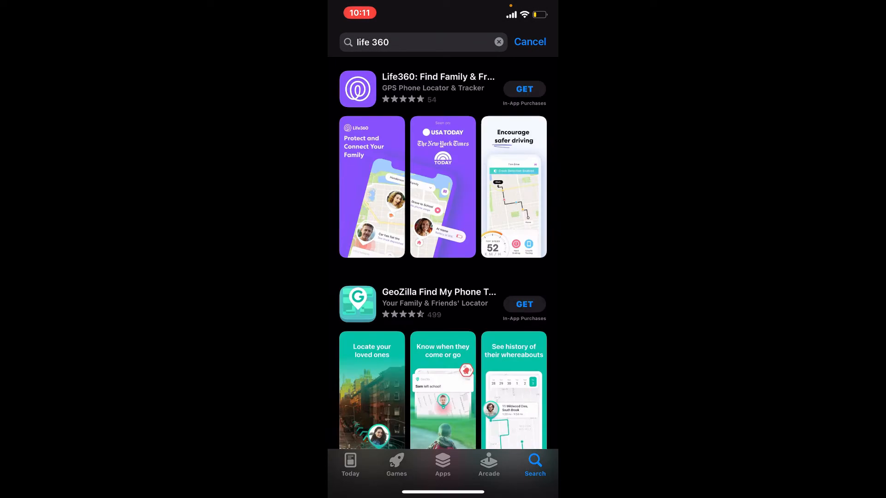
click(524, 89)
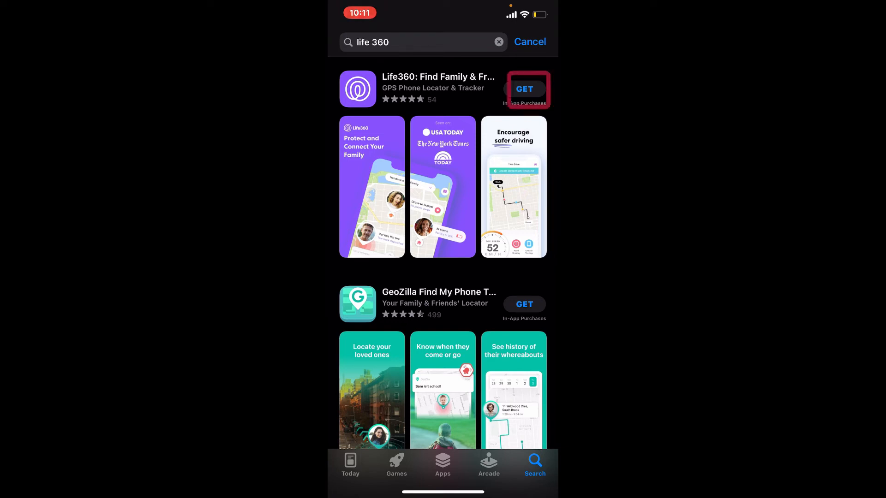
Get and install Life360: Find Family & Friends from the search results
click(523, 88)
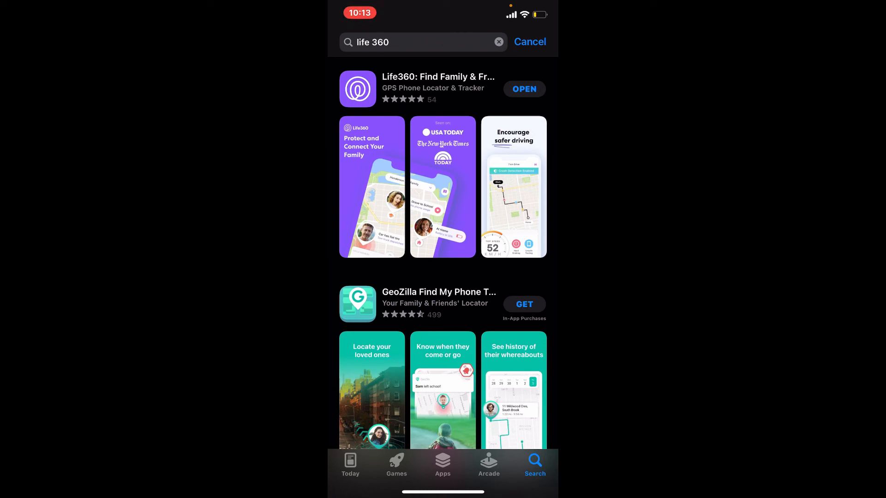
Open Life360 and accept the Motion & Fitness permission alert
click(524, 88)
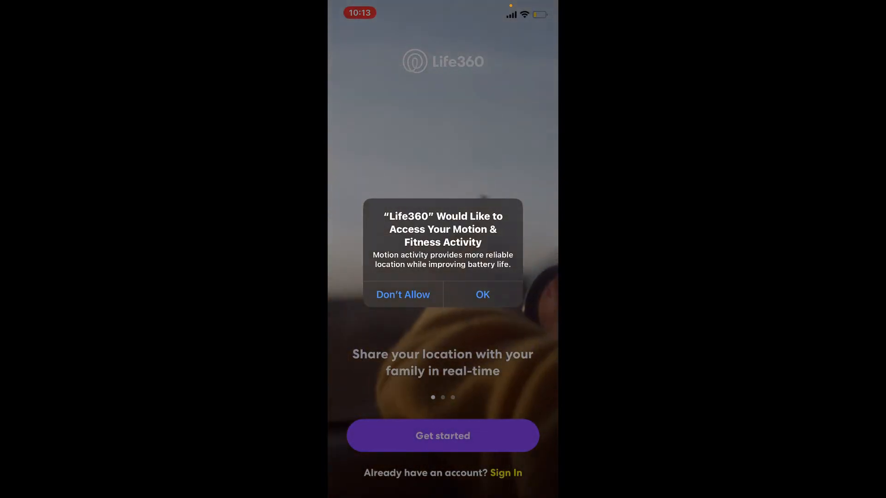
click(482, 294)
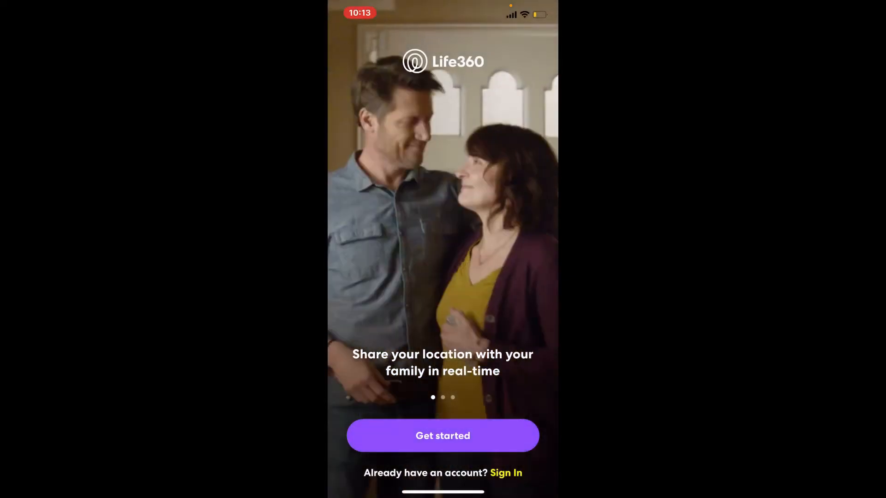